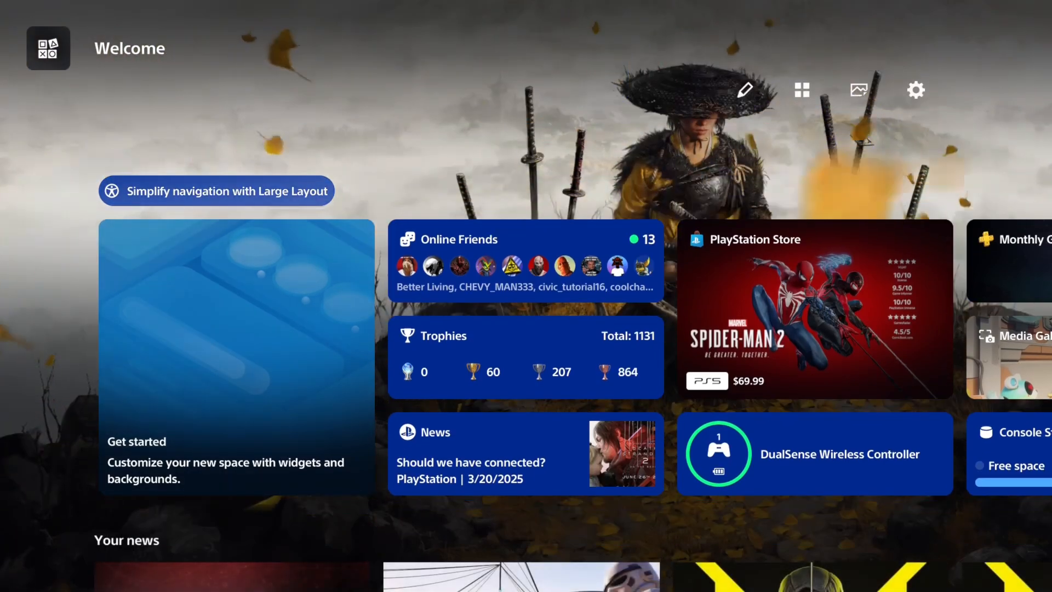
mouse_move(744, 89)
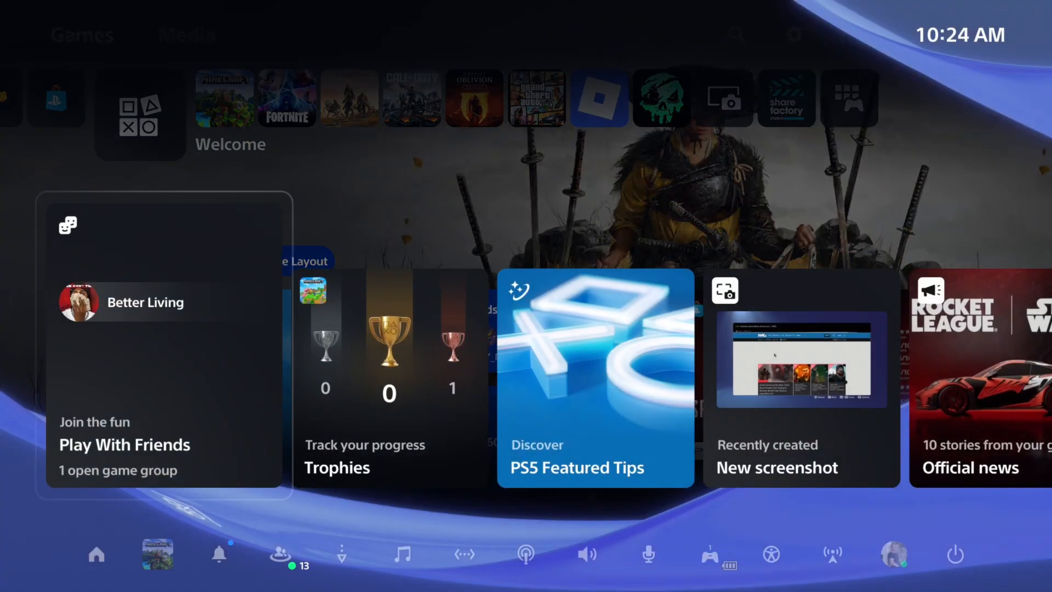
Check the Uploads list in Downloads/Uploads, see nothing in progress, and return to the home screen.
click(342, 554)
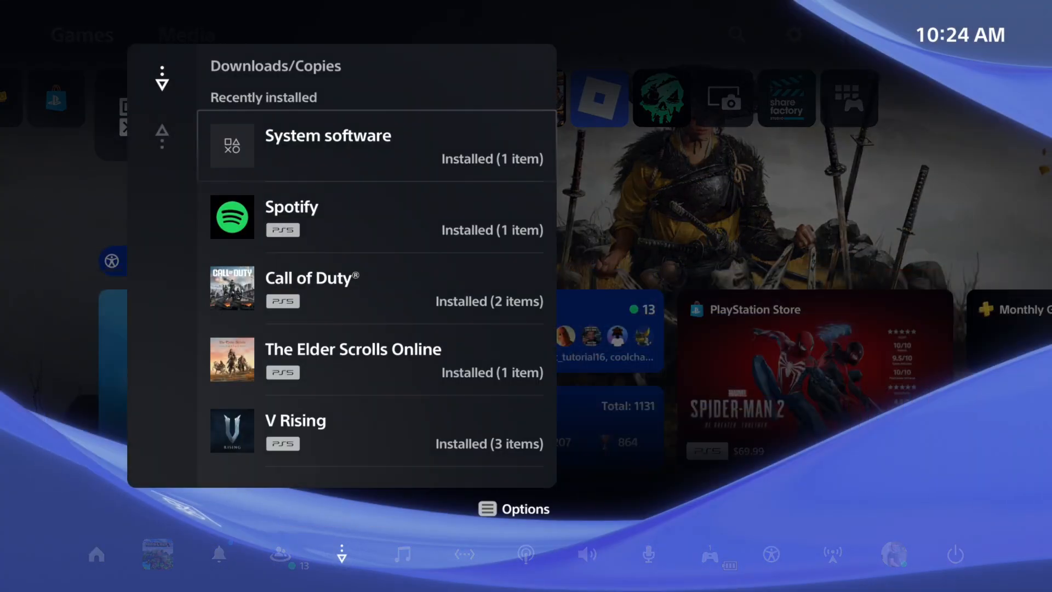
click(161, 134)
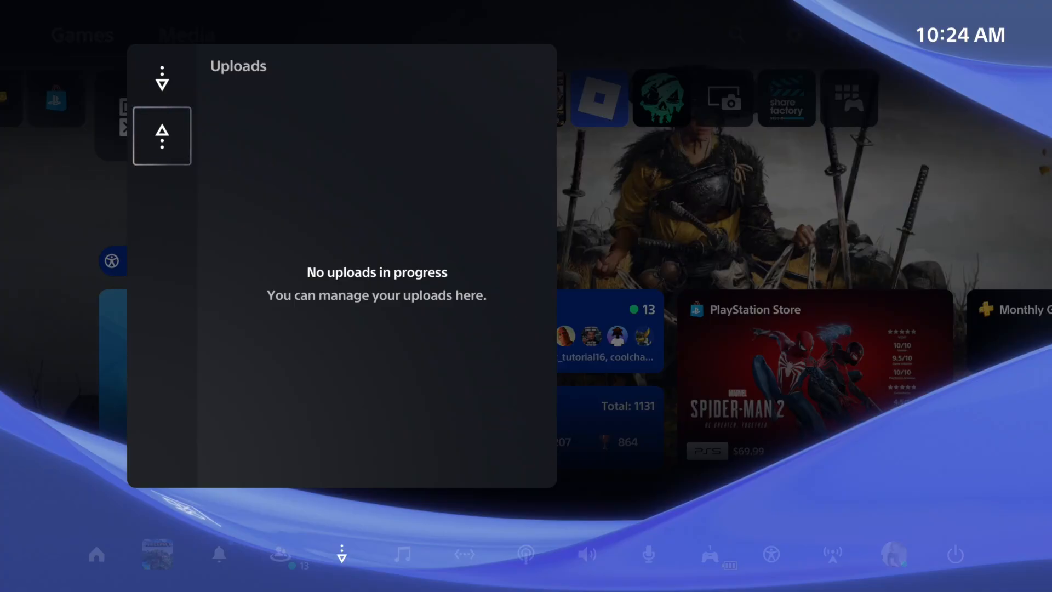
key(Escape)
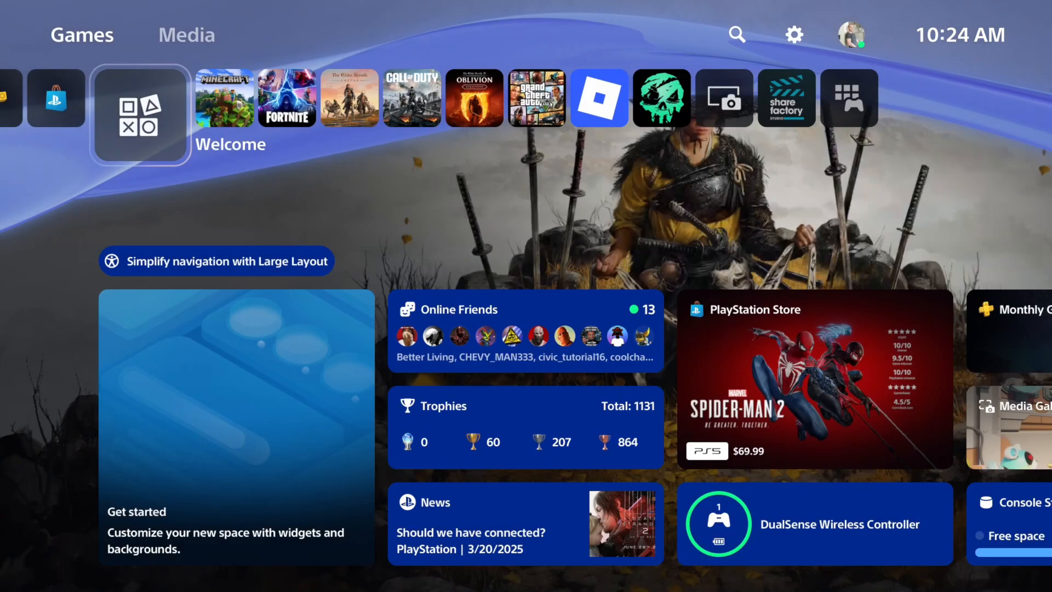
In Settings > Users and Accounts > Other, choose Don't Disable for Console Sharing and Offline Play.
click(793, 35)
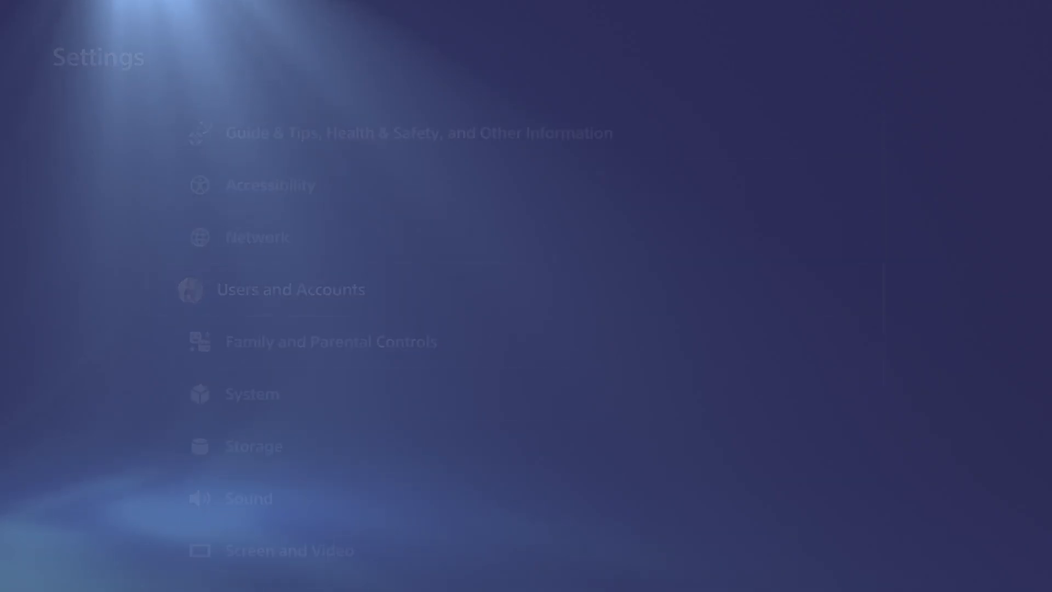
click(290, 289)
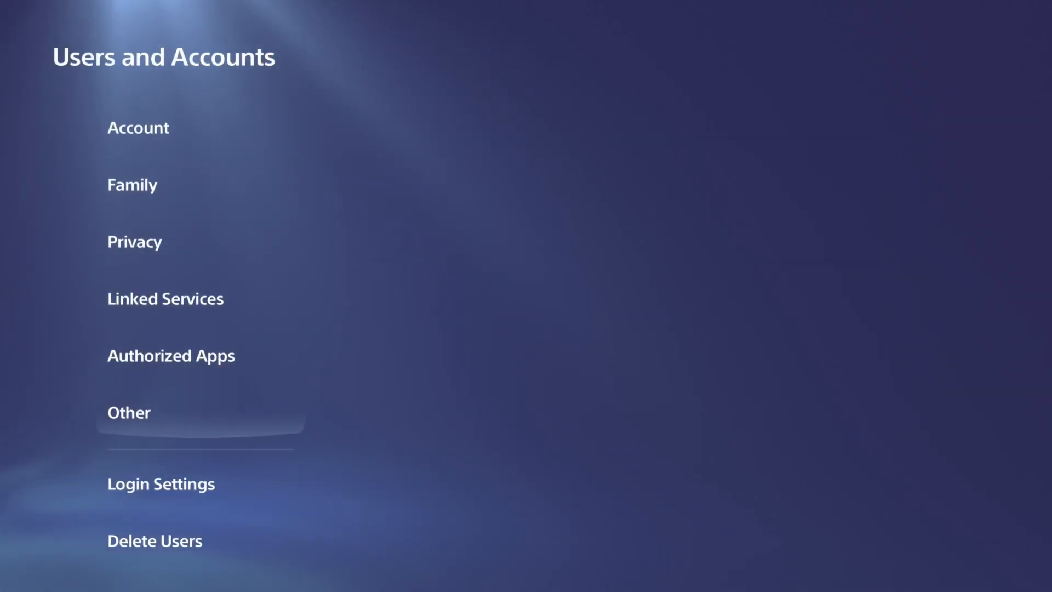
click(129, 413)
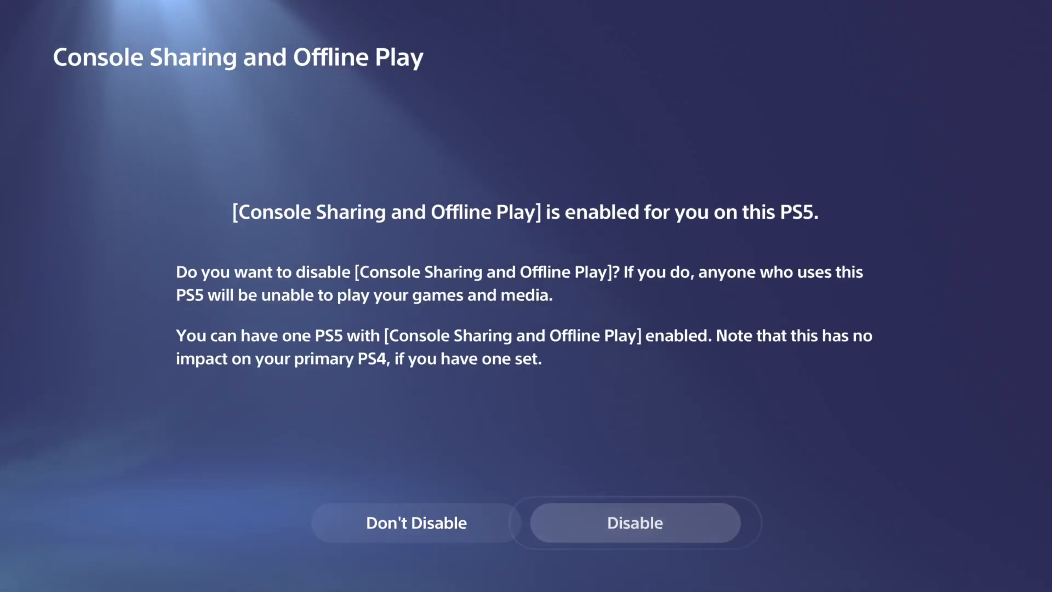
click(415, 522)
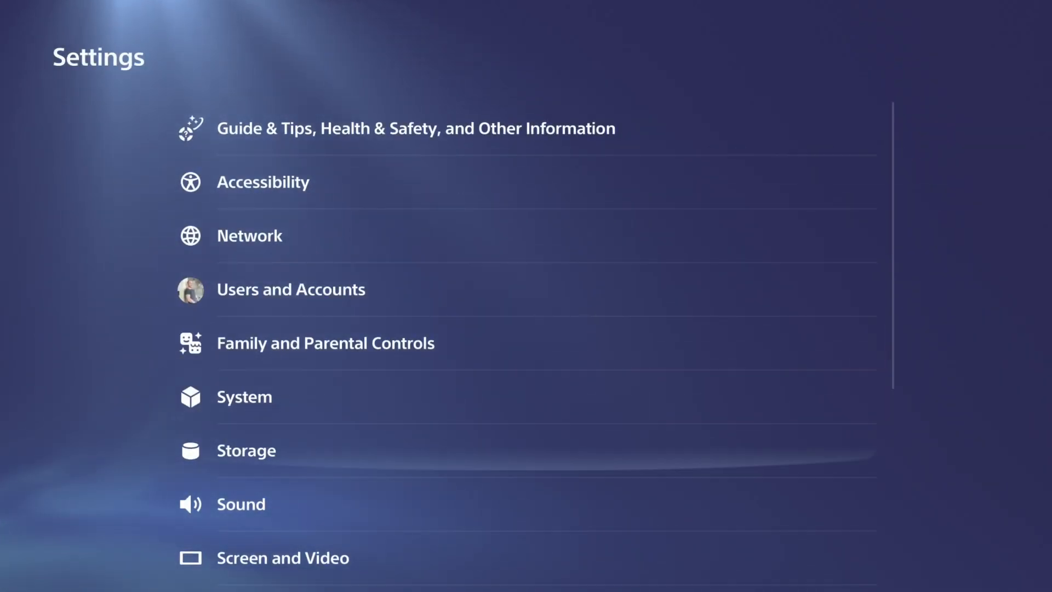
In Captures and Broadcasts > Captures, switch Auto-Upload on for screenshots and video clips.
scroll(down, 3)
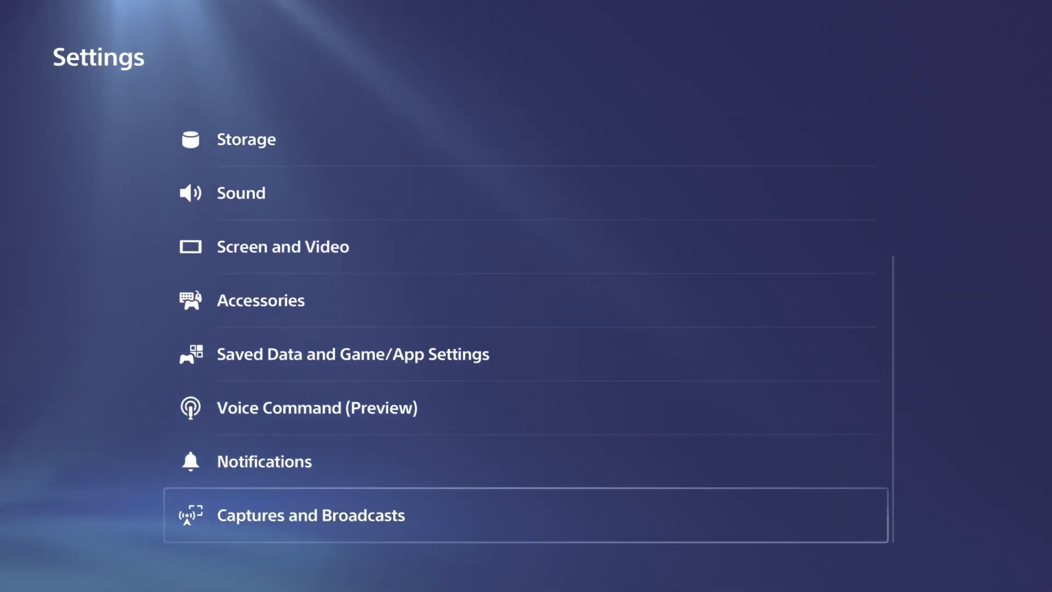
click(310, 515)
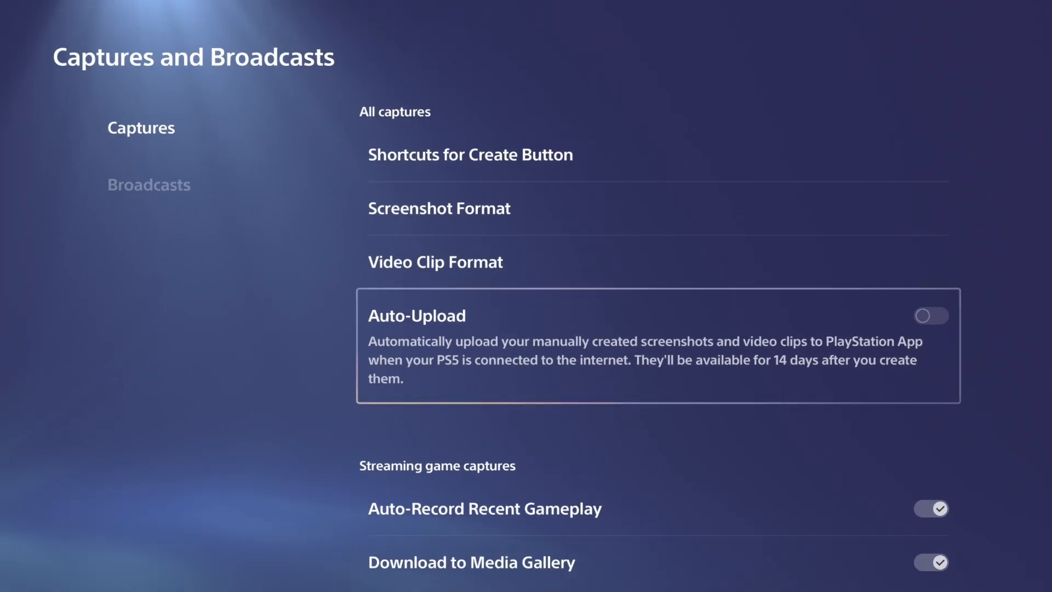
click(930, 315)
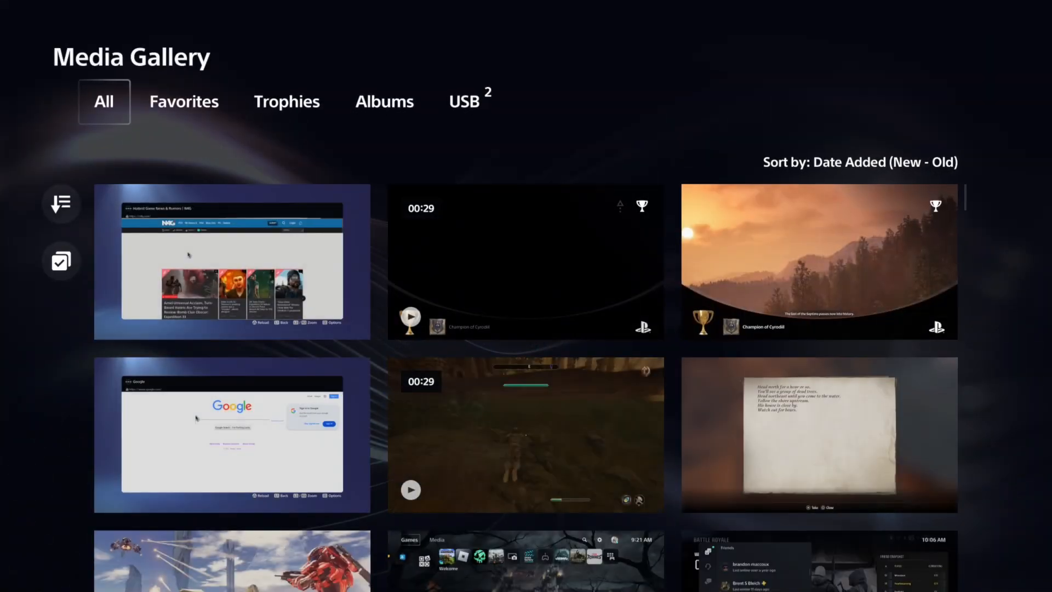
Scroll down the Media Gallery's All tab to show older screenshots and video clips.
scroll(down, 3)
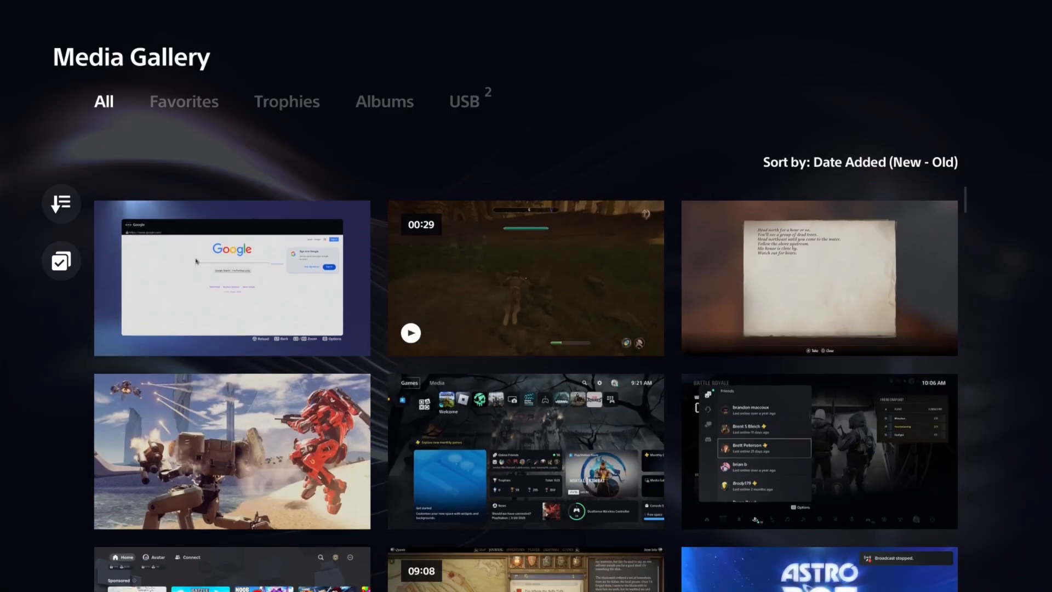